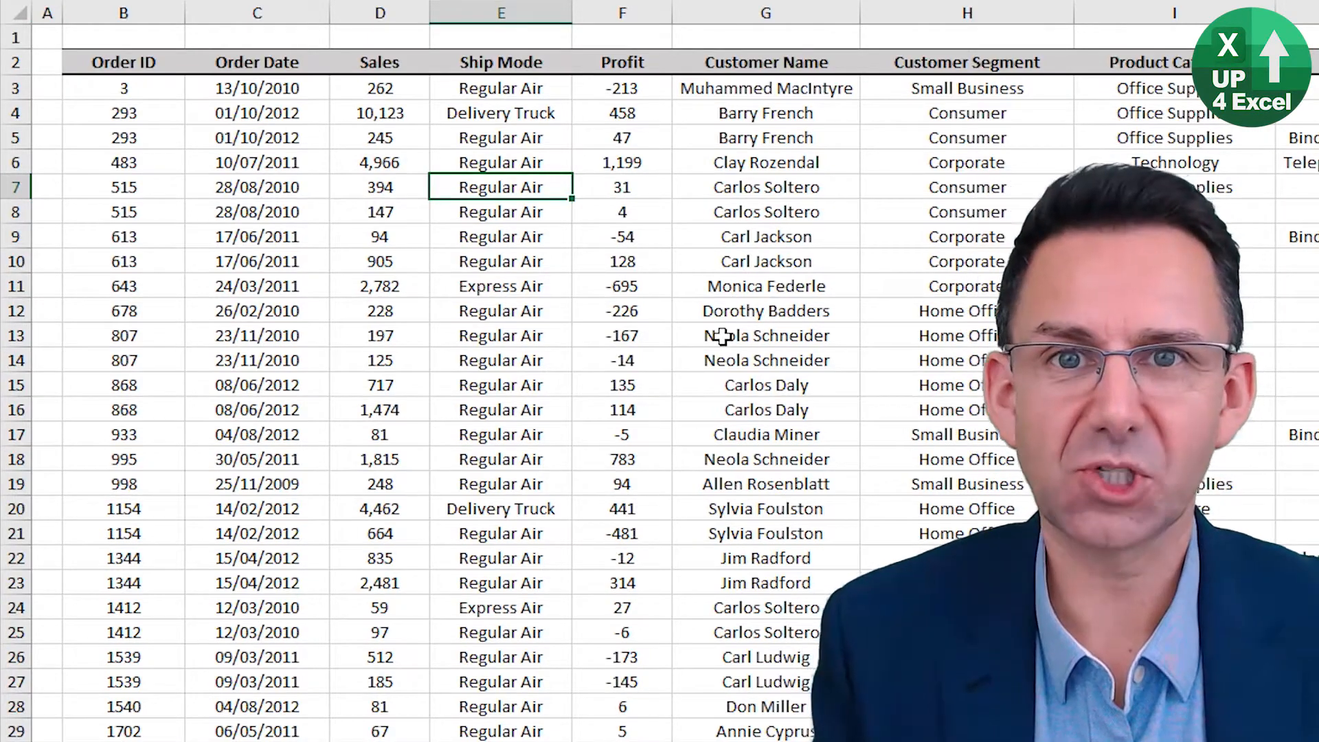
# - Add AutoFilter dropdowns to the order table headers and browse the Ship Mode options without filtering
pyautogui.press('ctrl+shift+l')
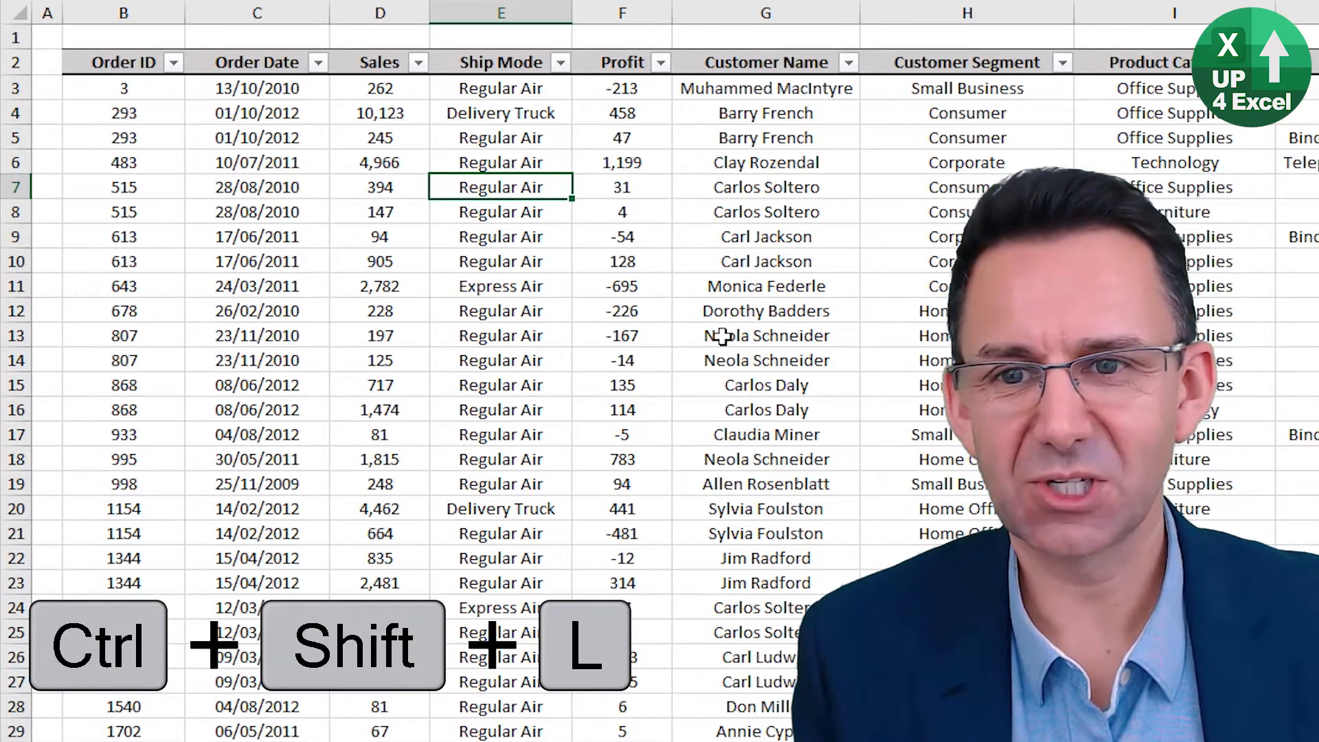
pyautogui.click(554, 63)
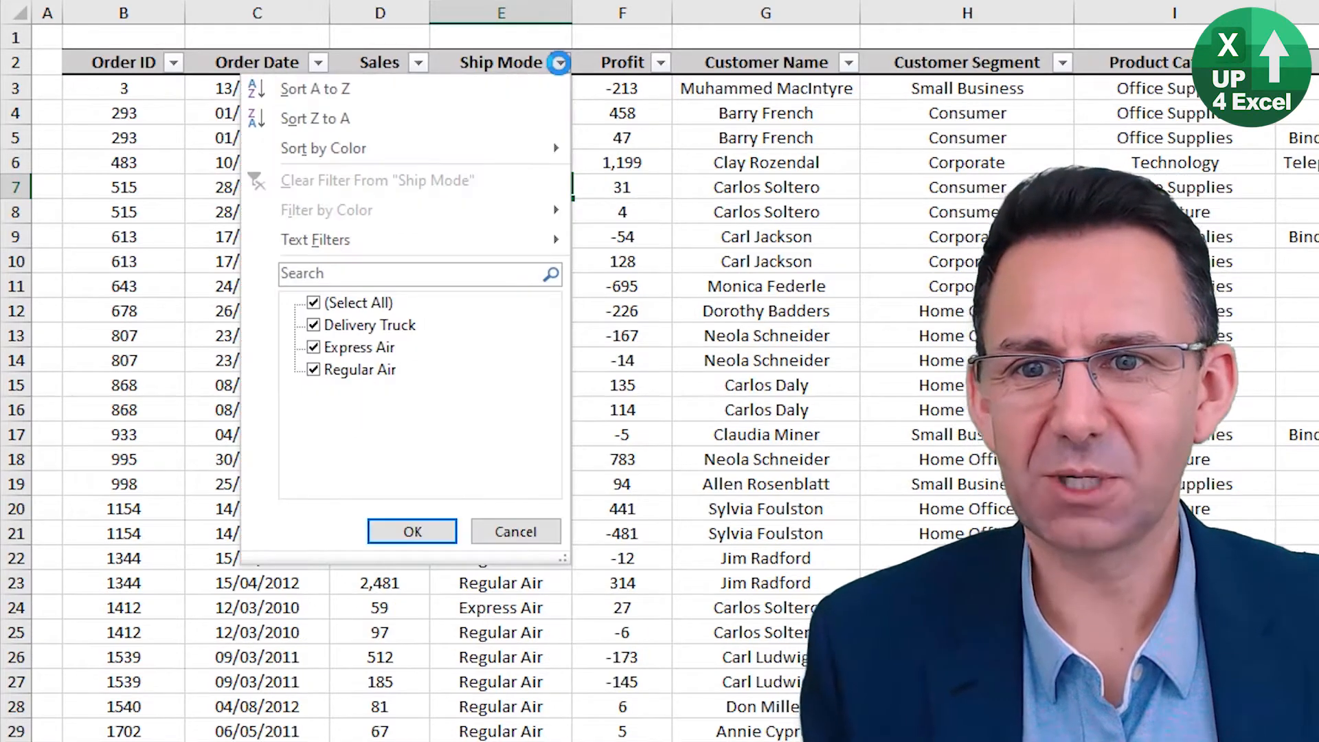
pyautogui.click(411, 531)
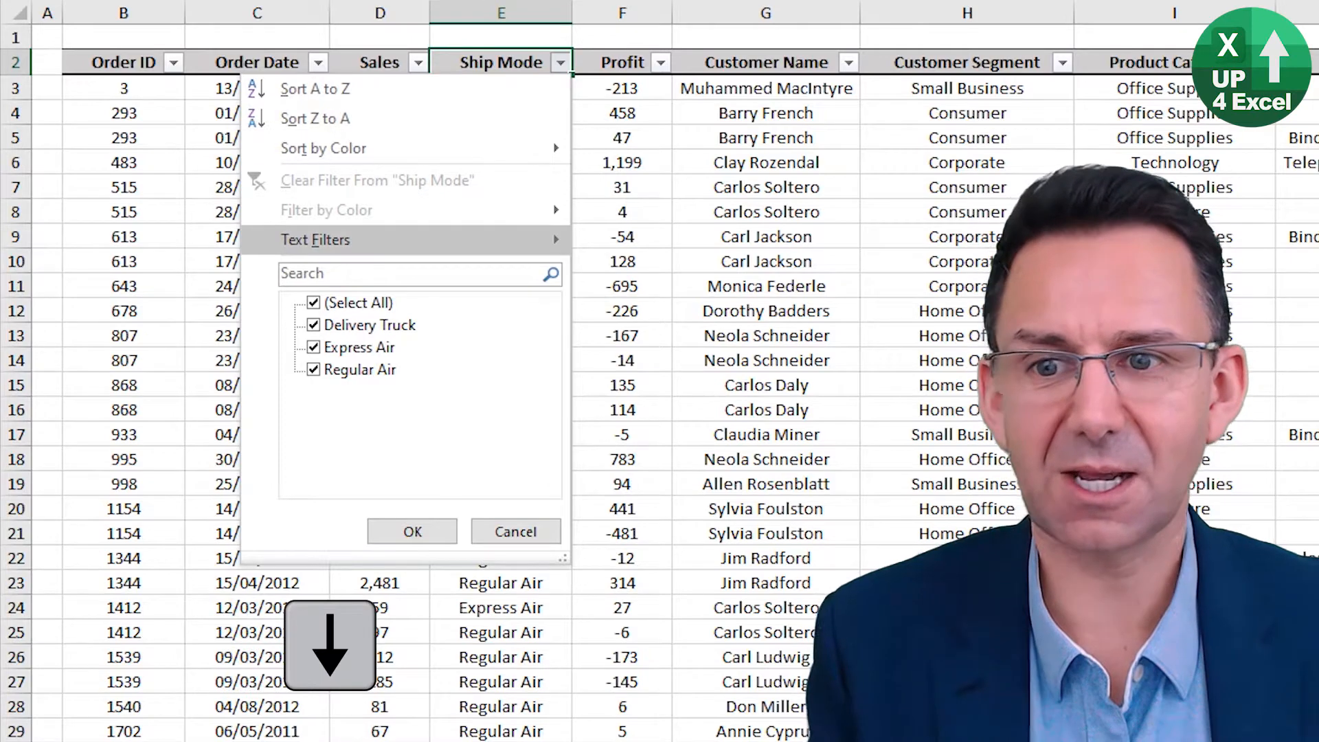
pyautogui.click(368, 324)
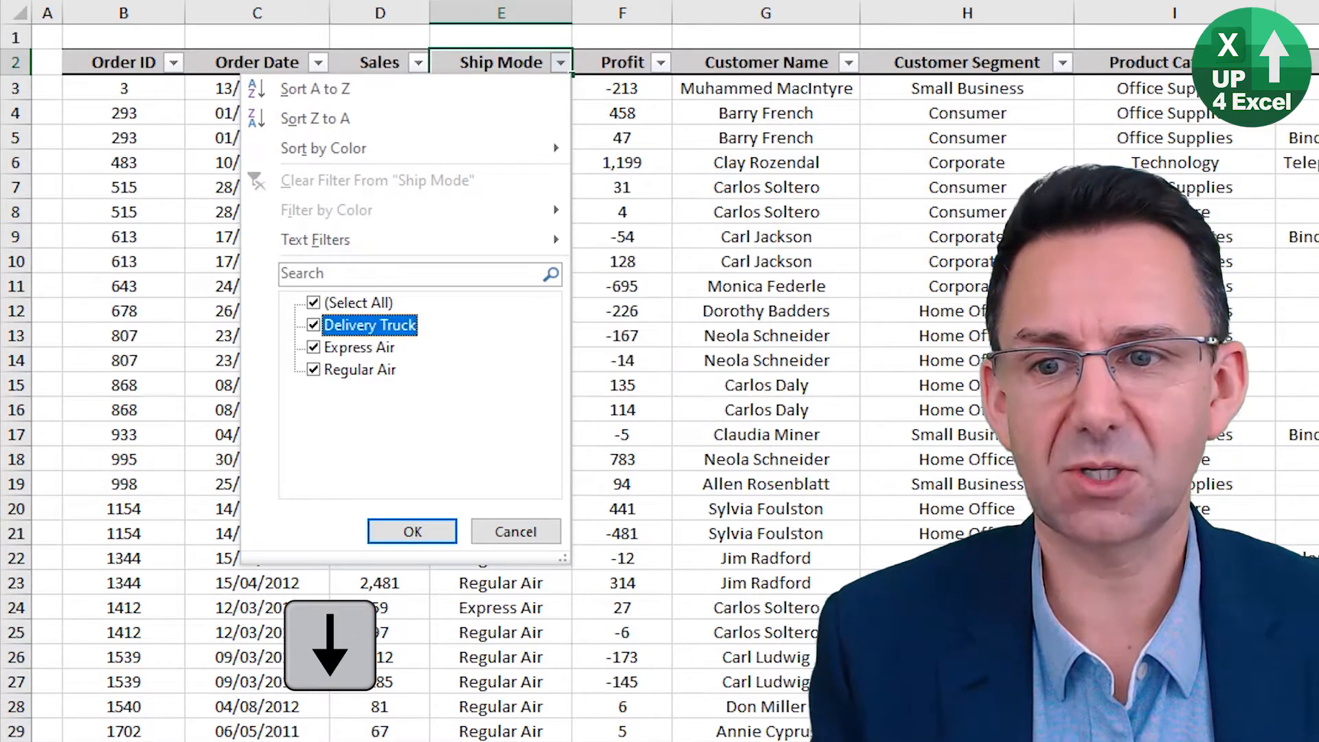
pyautogui.click(412, 531)
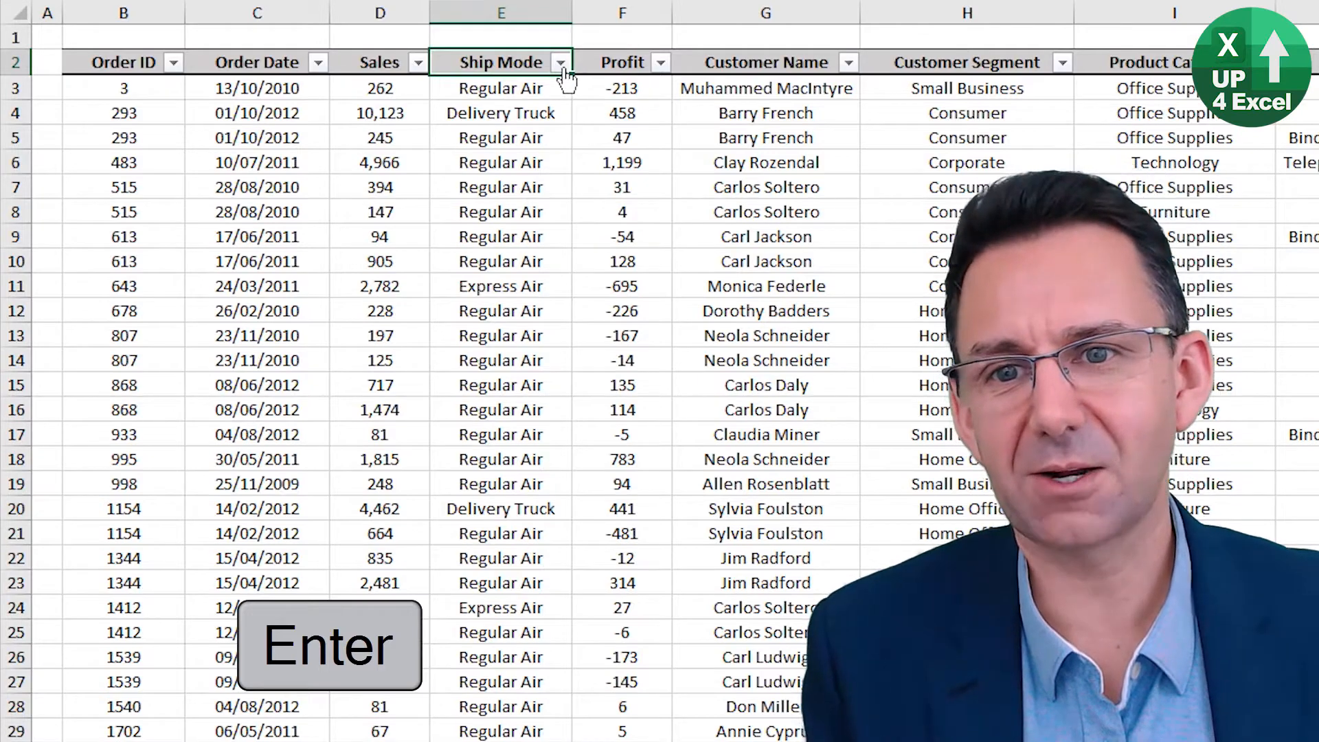
# - Filter Ship Mode to Regular Air and Customer Name to Anthony Johnson
pyautogui.click(553, 61)
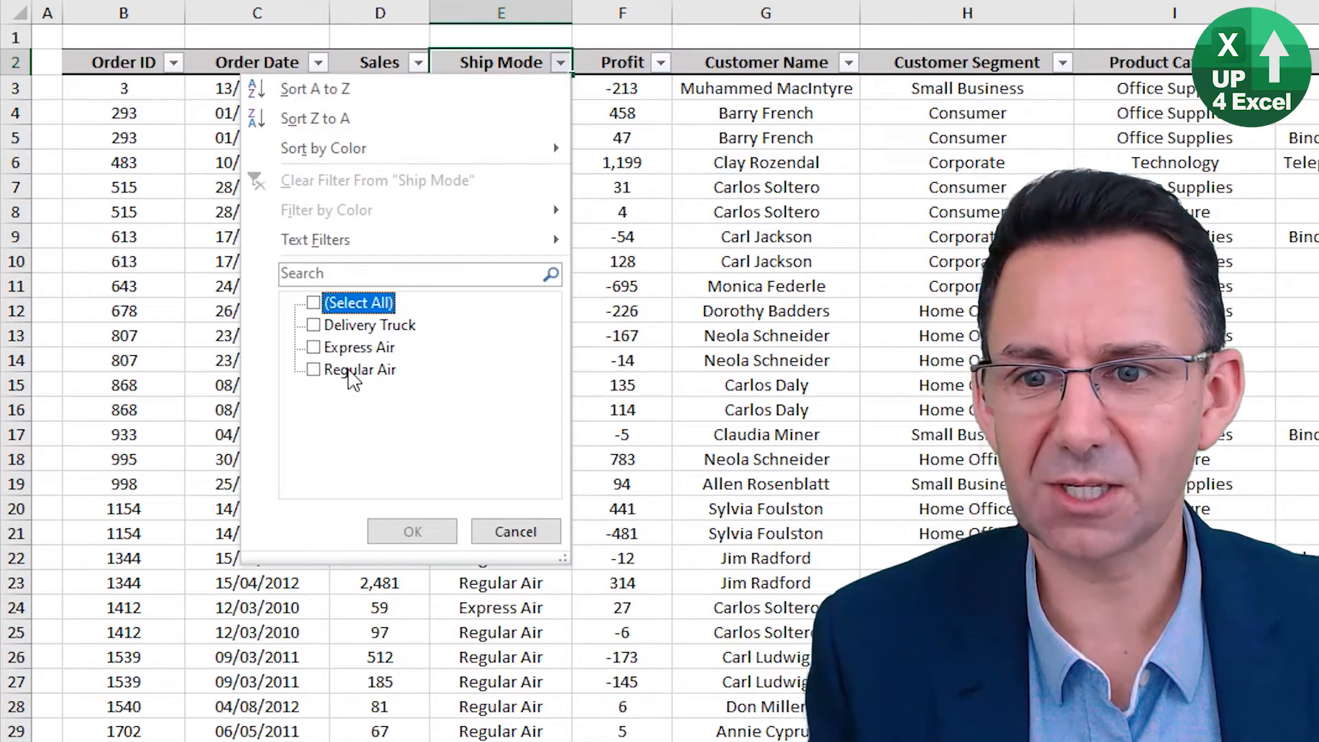
pyautogui.click(412, 530)
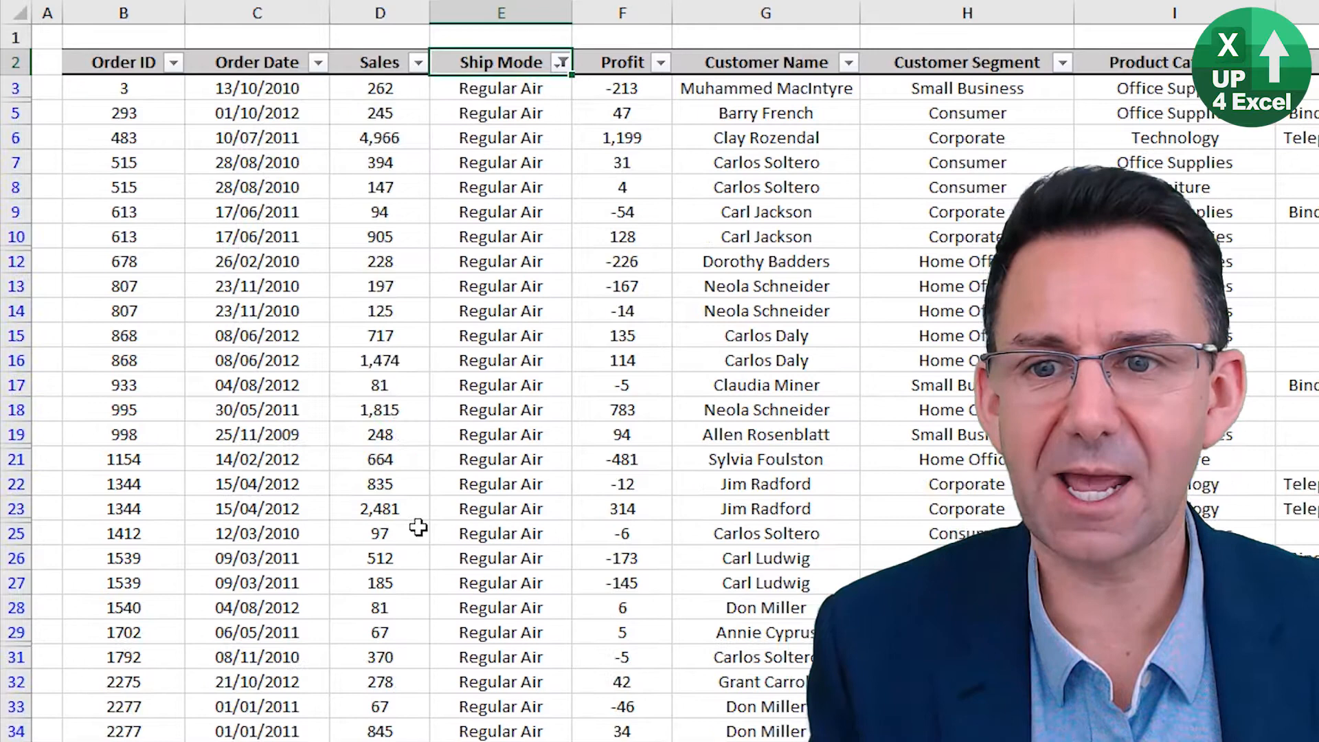
pyautogui.click(847, 61)
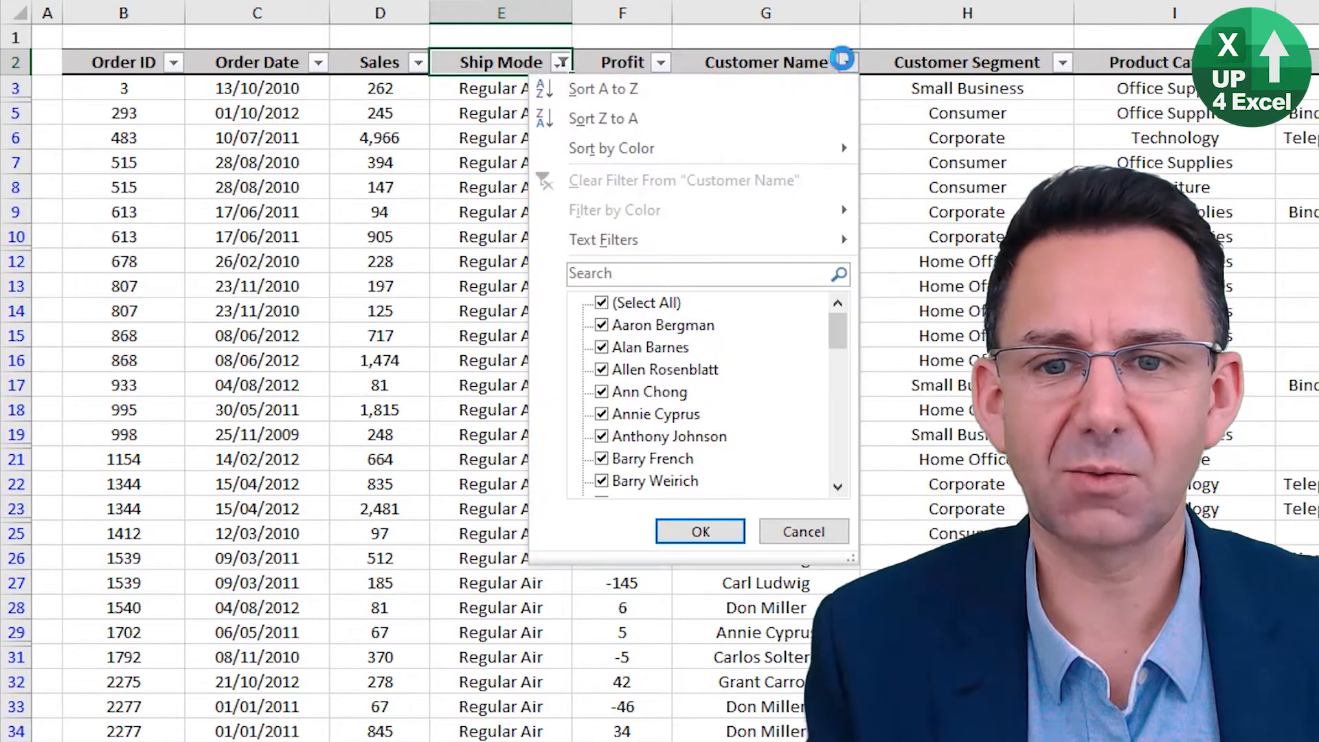
pyautogui.click(603, 302)
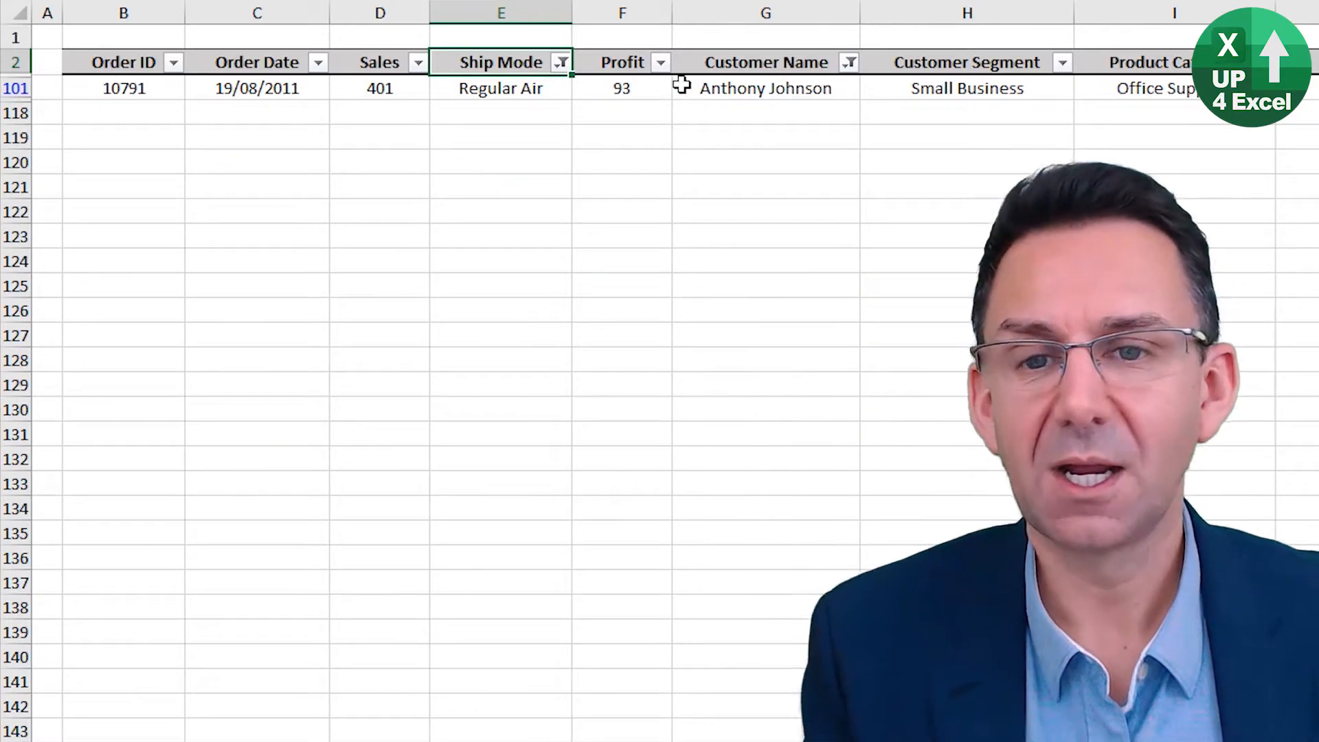
pyautogui.click(764, 87)
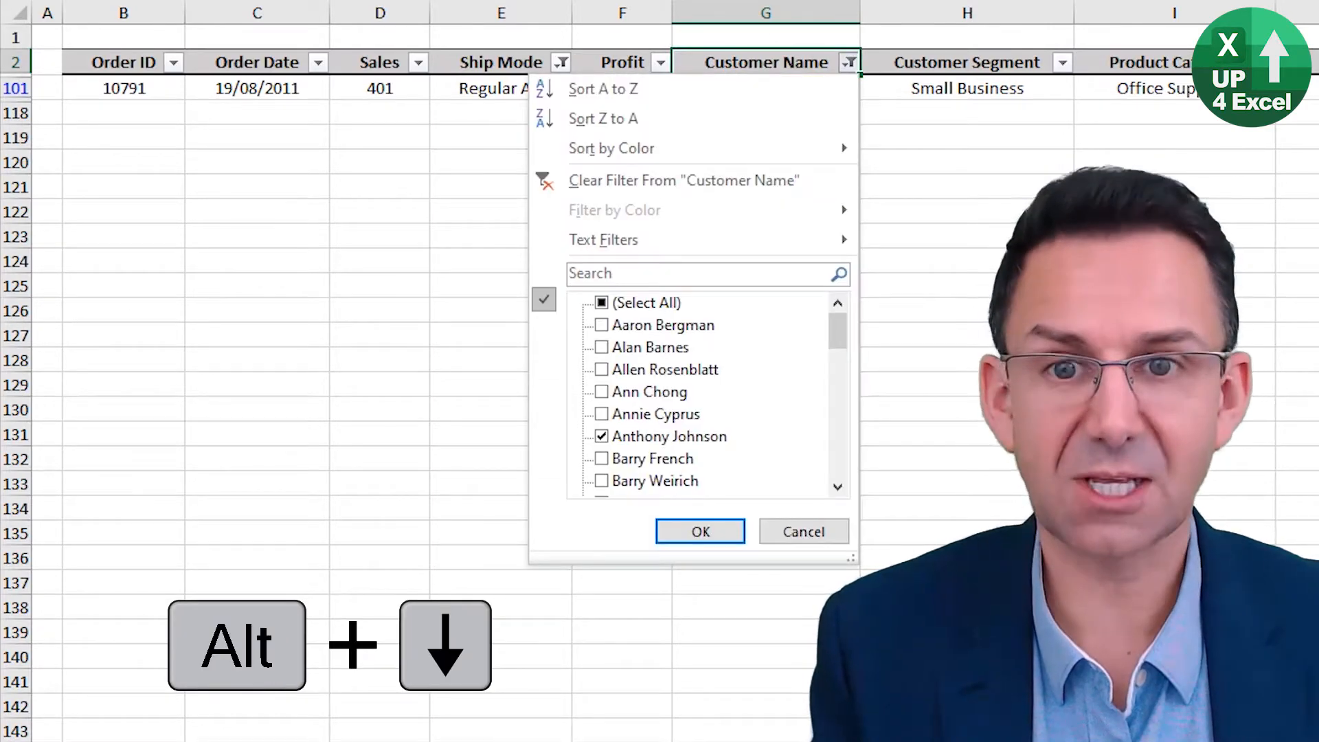
# - Clear the Customer Name filter, leaving only the Regular Air Ship Mode filter
pyautogui.click(700, 531)
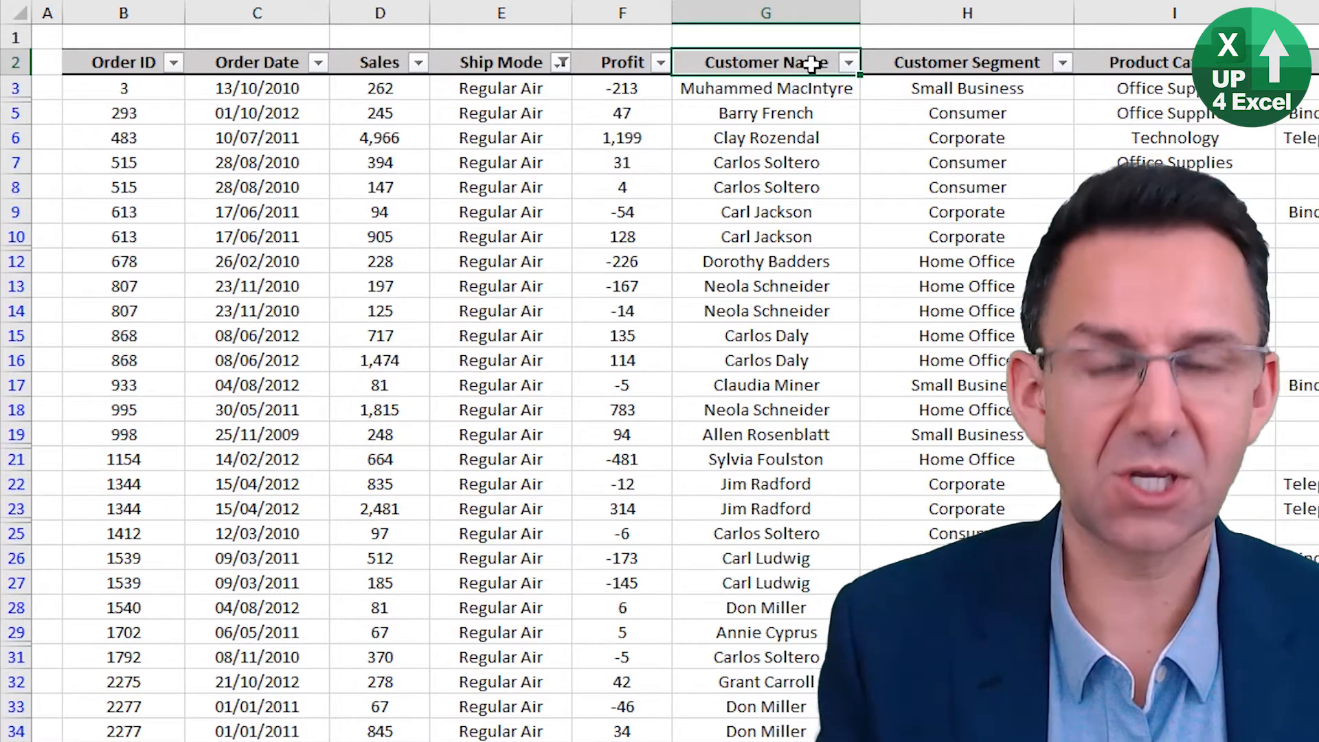
# - Toggle AutoFilter off and back on with Ctrl+Shift+L to clear all filters
pyautogui.press('ctrl+shift+l')
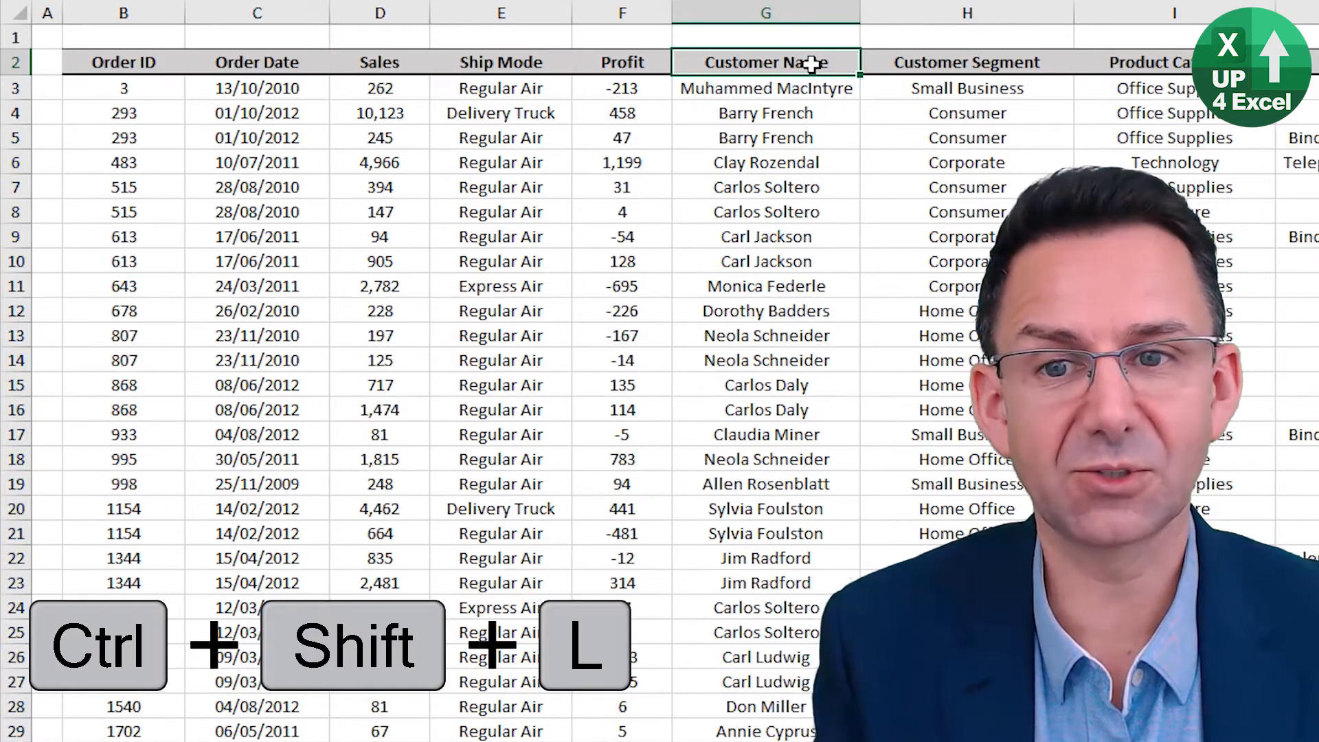
pyautogui.press('ctrl+shift+l')
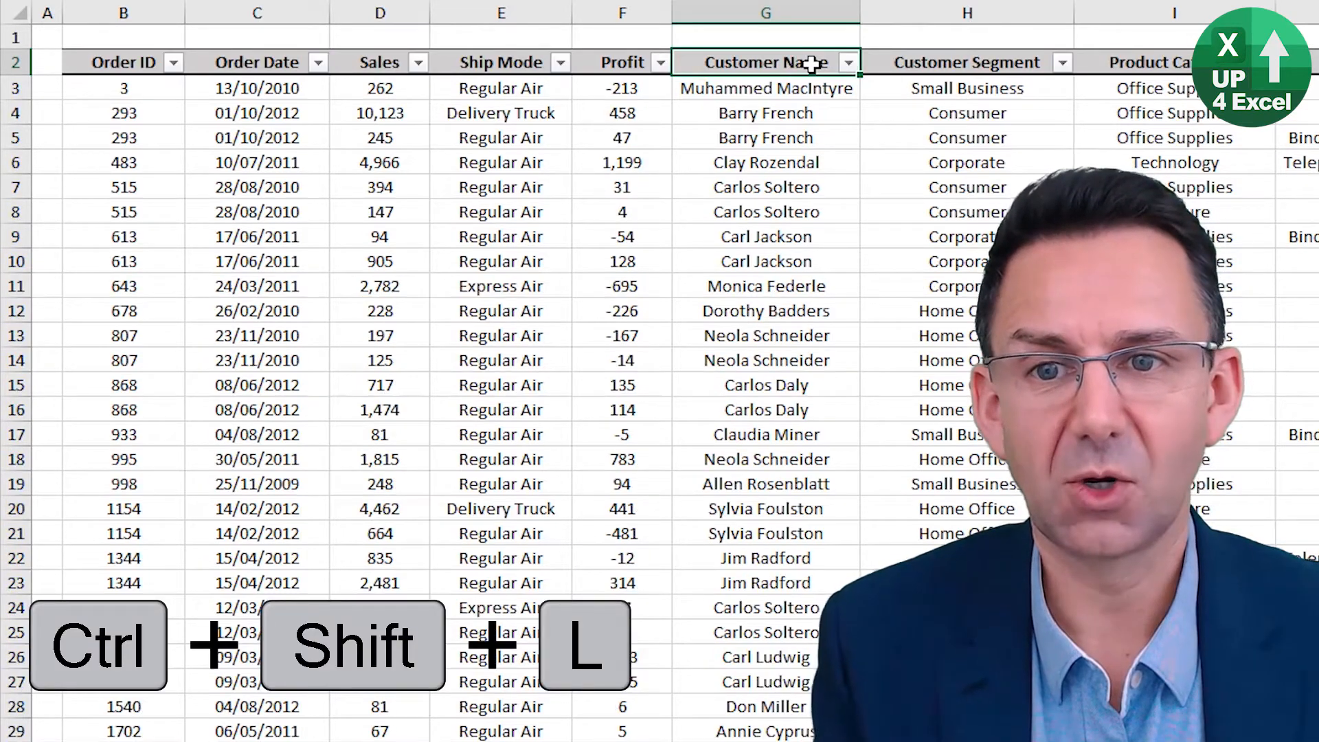